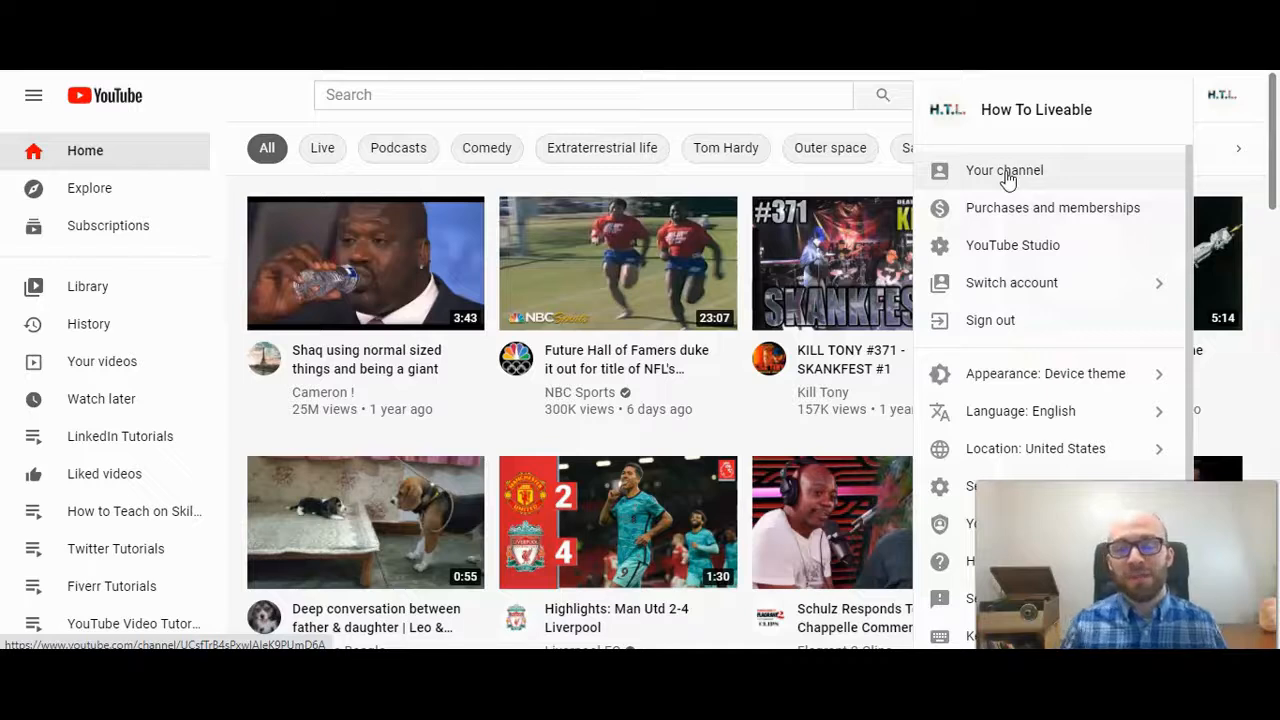
Go to the How To Liveable channel page and scroll its sidebar playlist list
click(1008, 176)
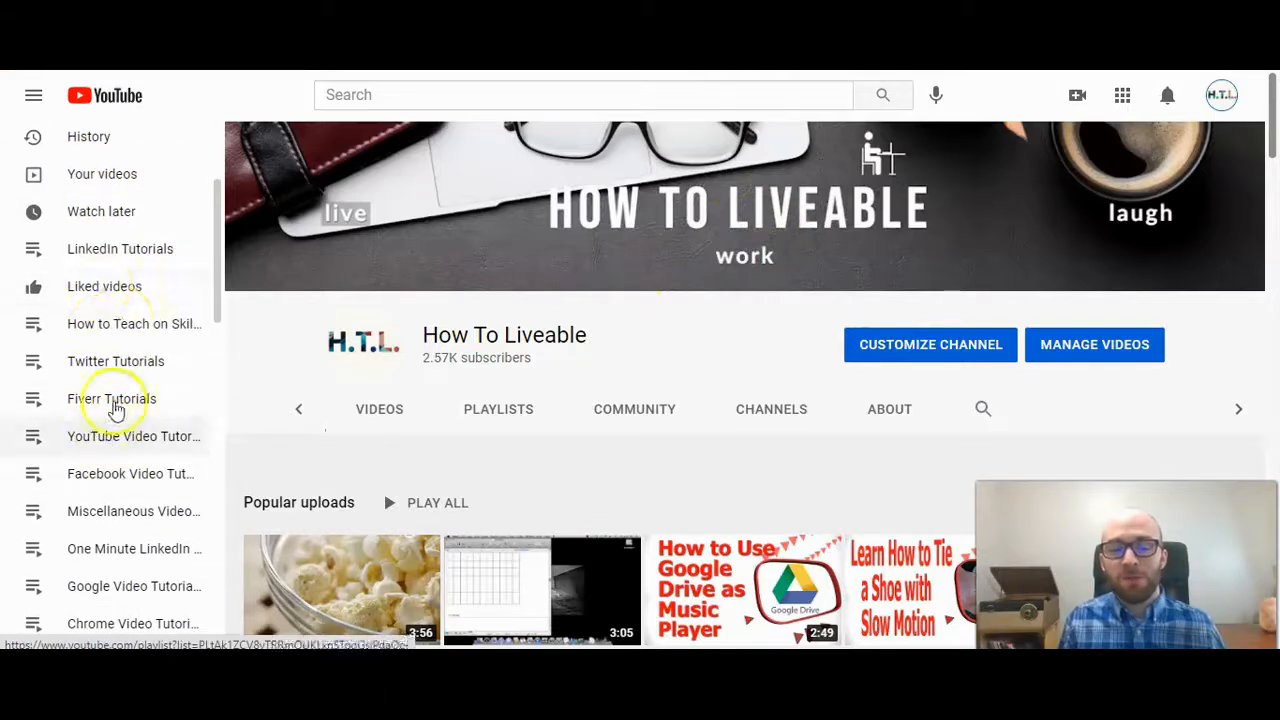
scroll(down, 3)
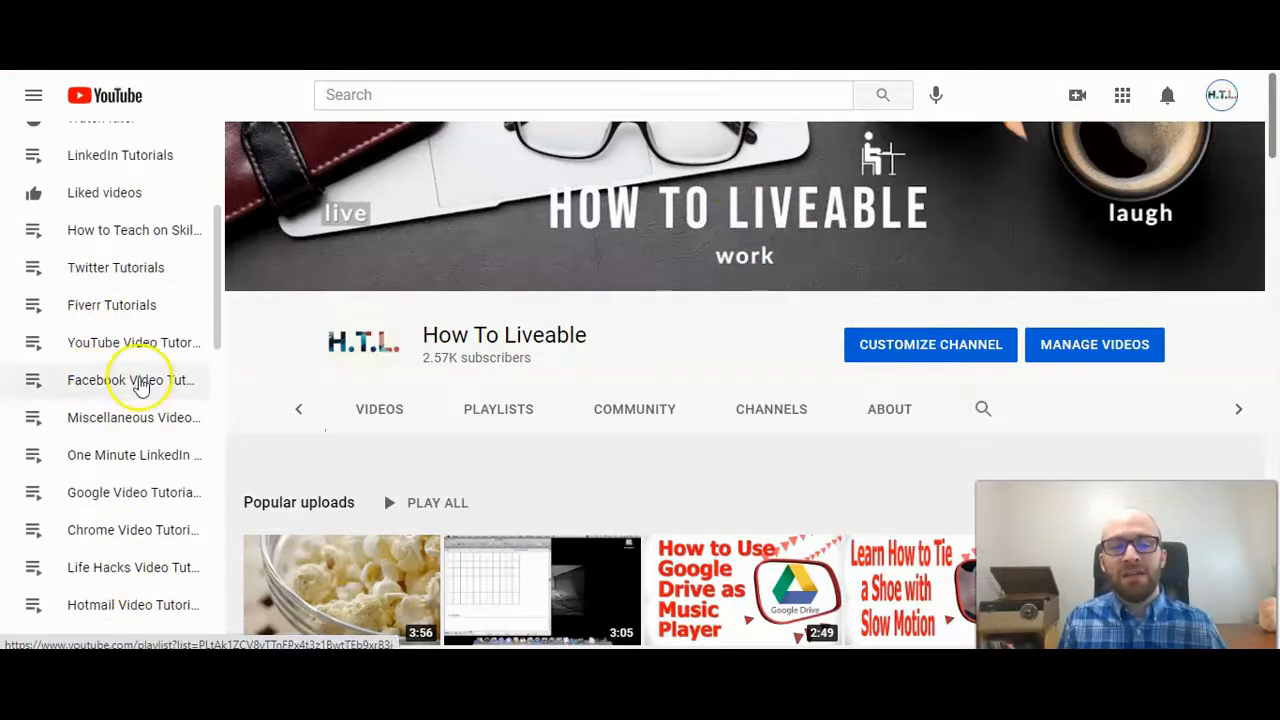
mouse_move(112, 230)
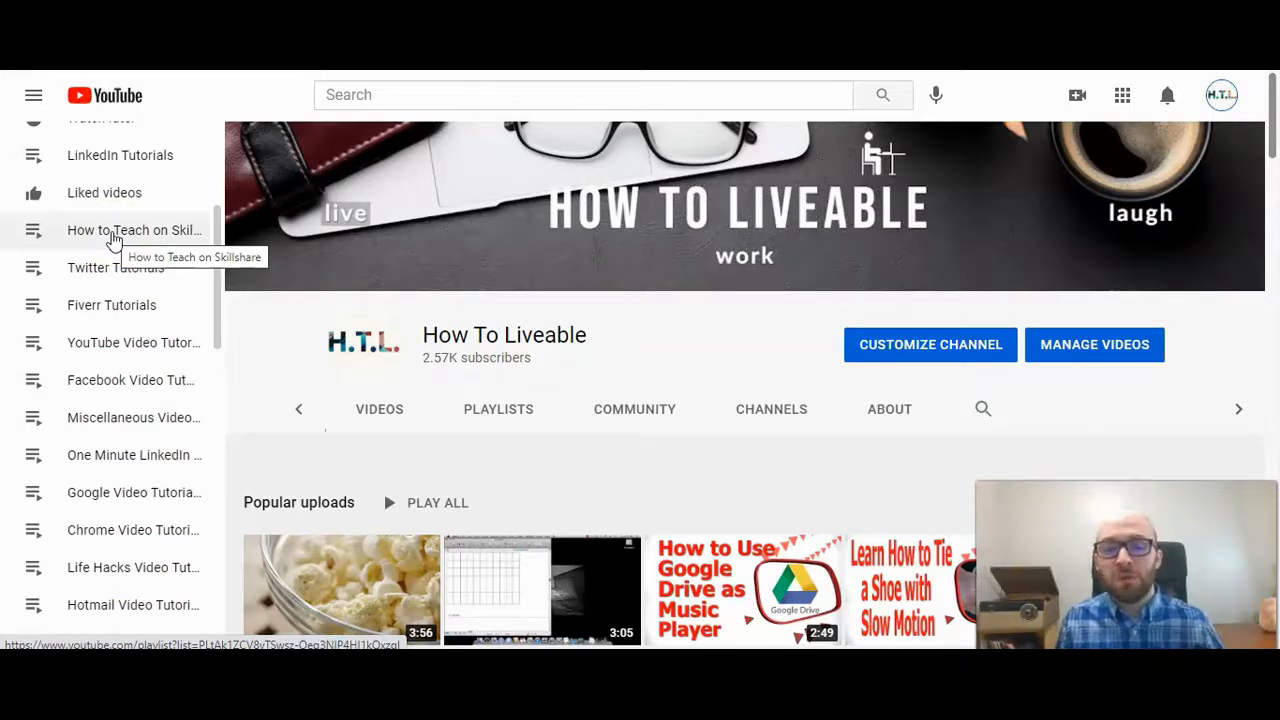
Show the channel's Created playlists grid with LinkedIn Tutorials and Twitter Tutorials
click(498, 316)
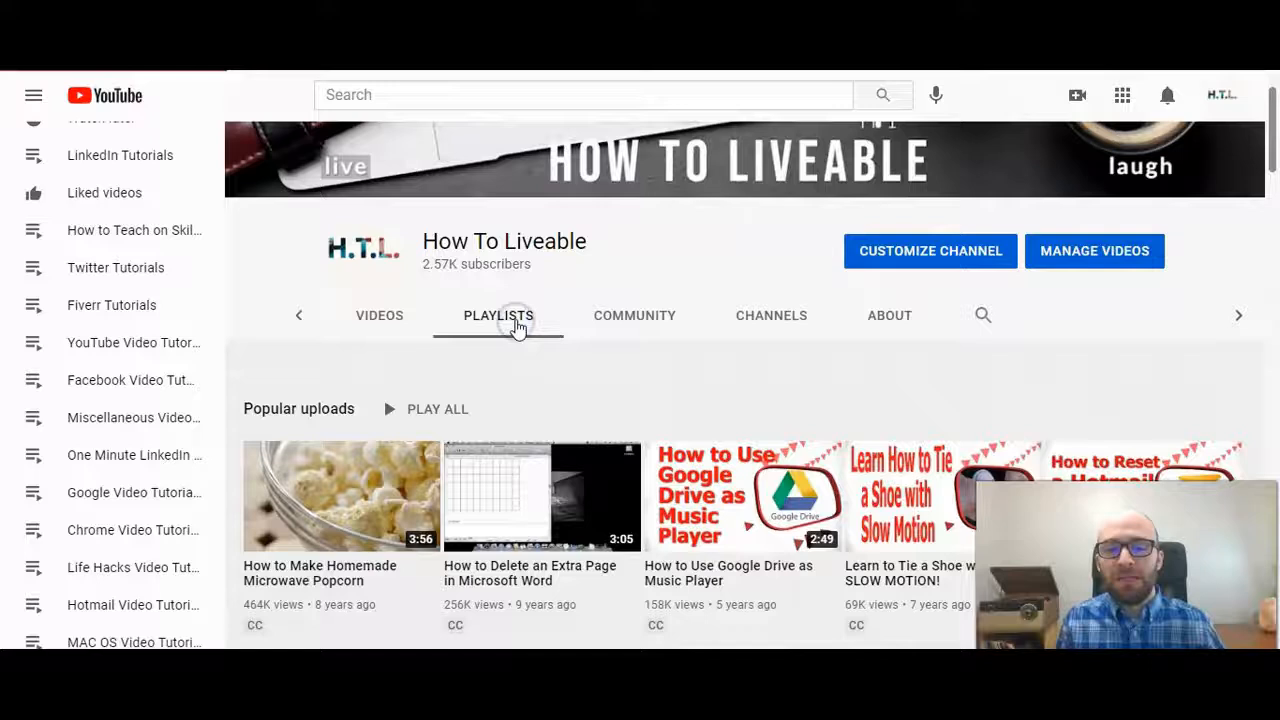
click(498, 316)
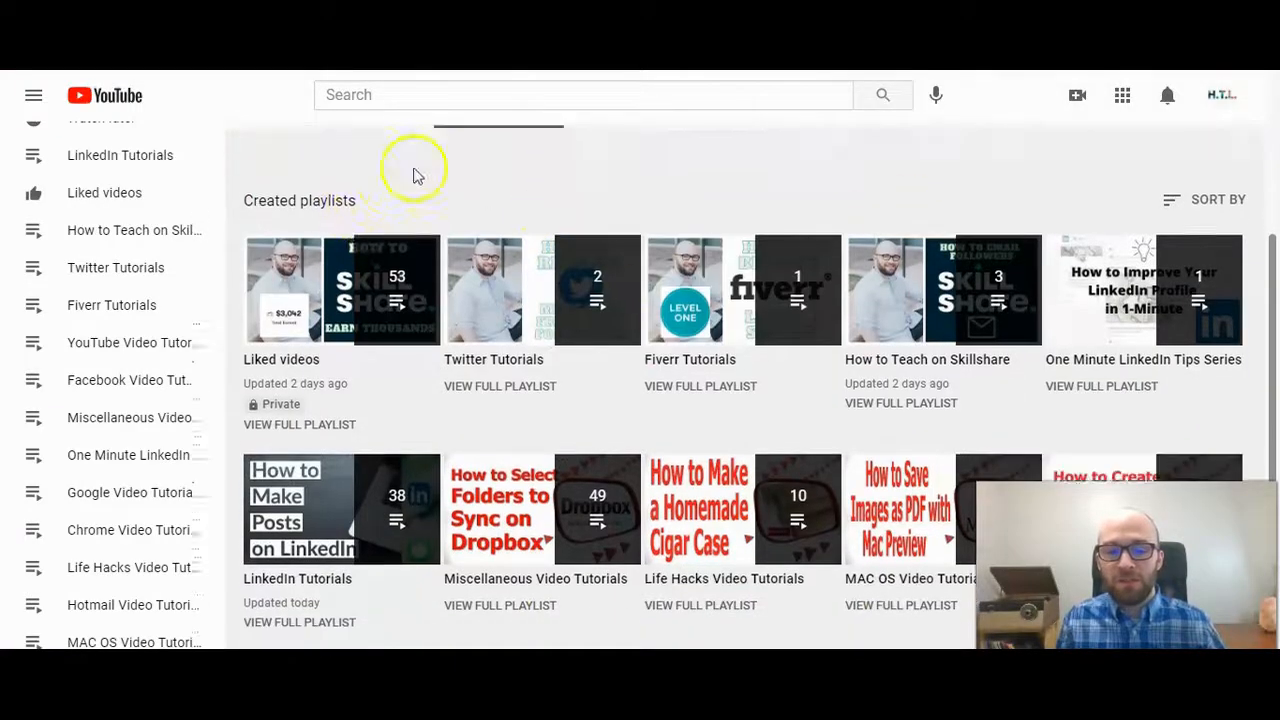
scroll(down, 3)
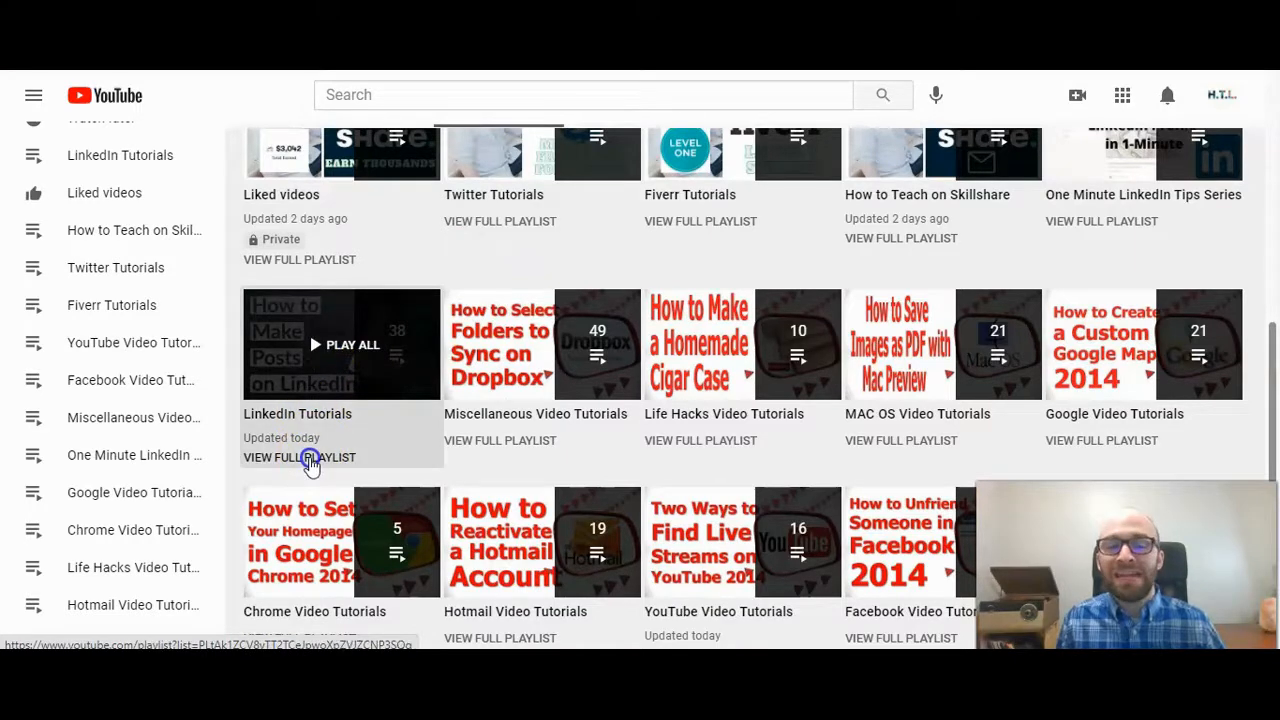
Reach the full LinkedIn Tutorials playlist page listing its 38 videos, via View Full Playlist and the title link
click(296, 456)
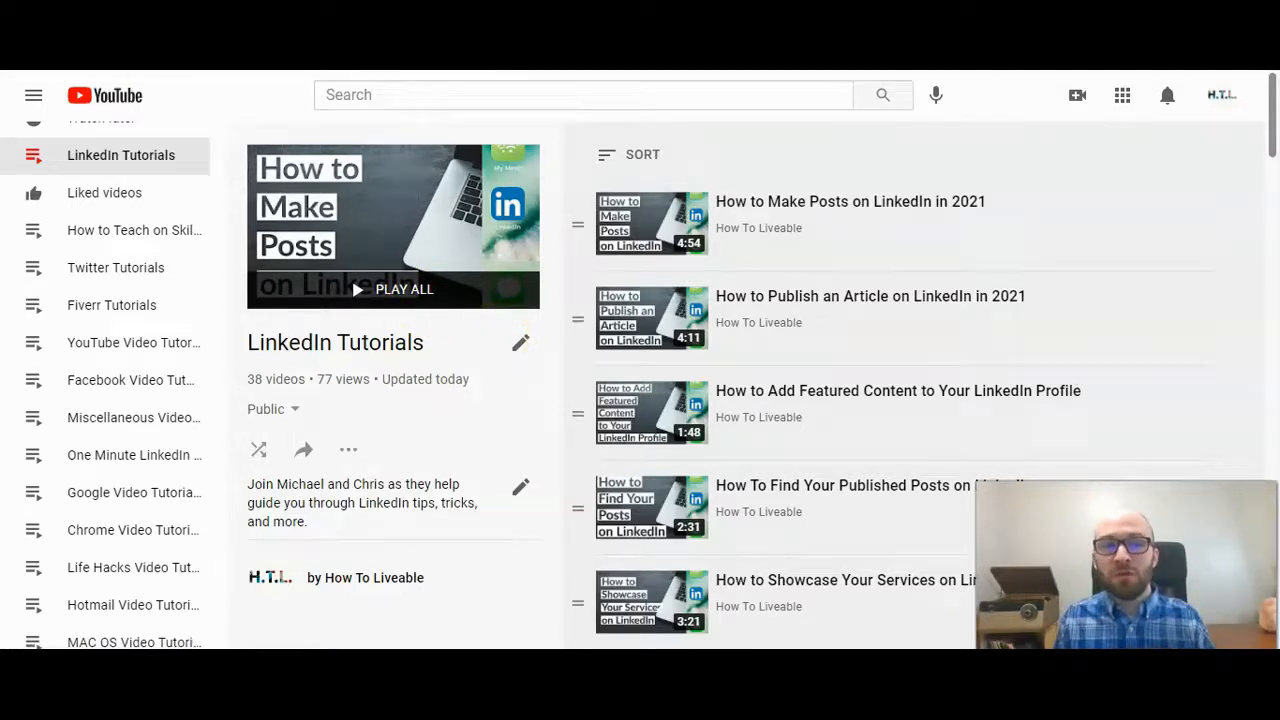
click(498, 144)
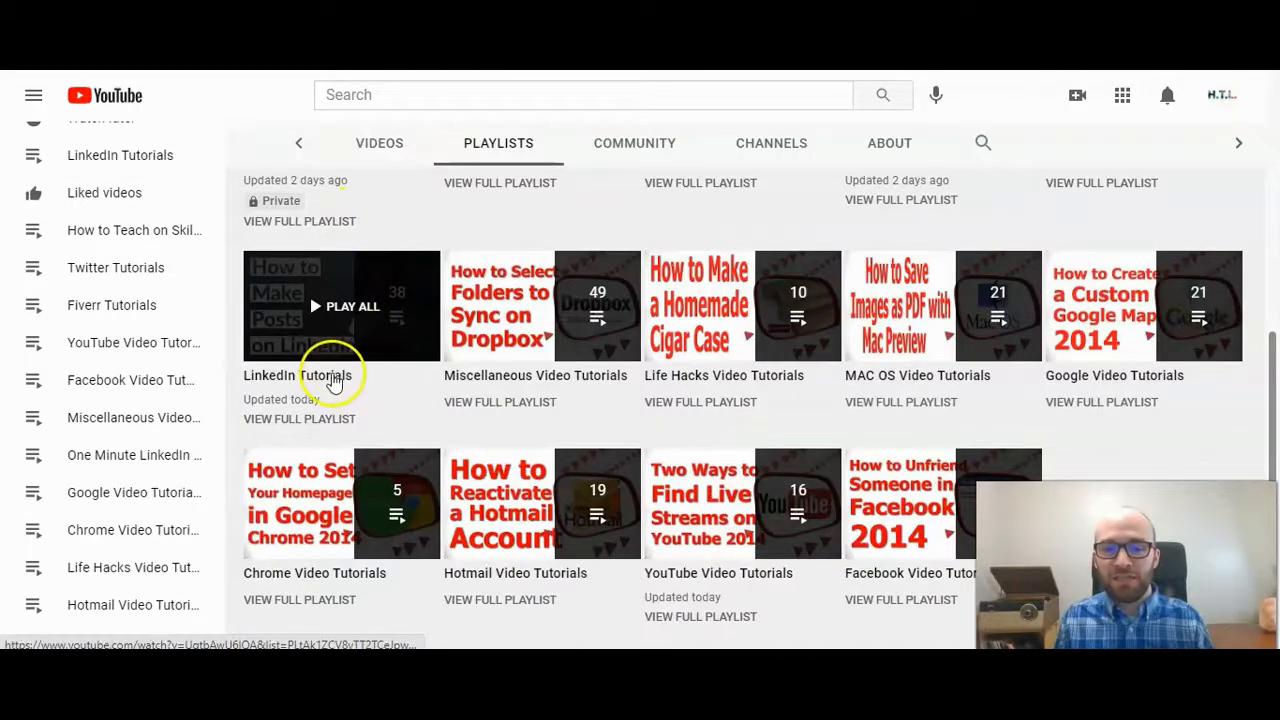
click(340, 306)
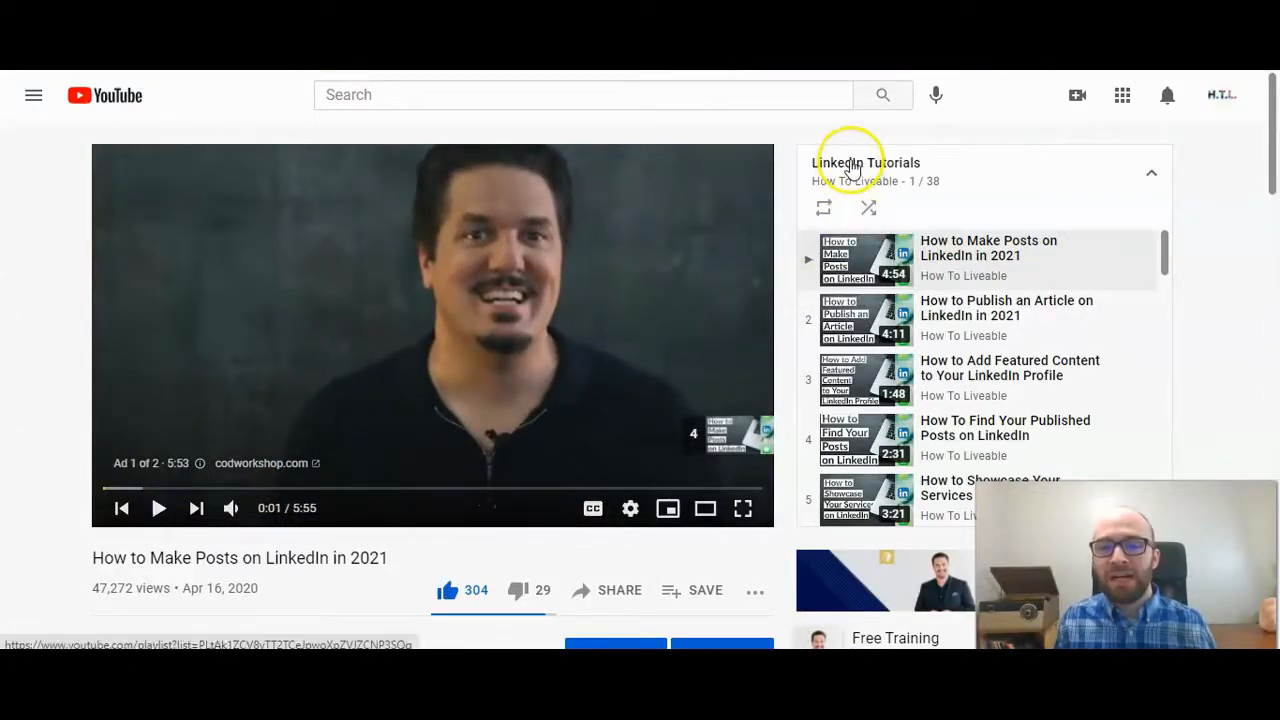
click(866, 162)
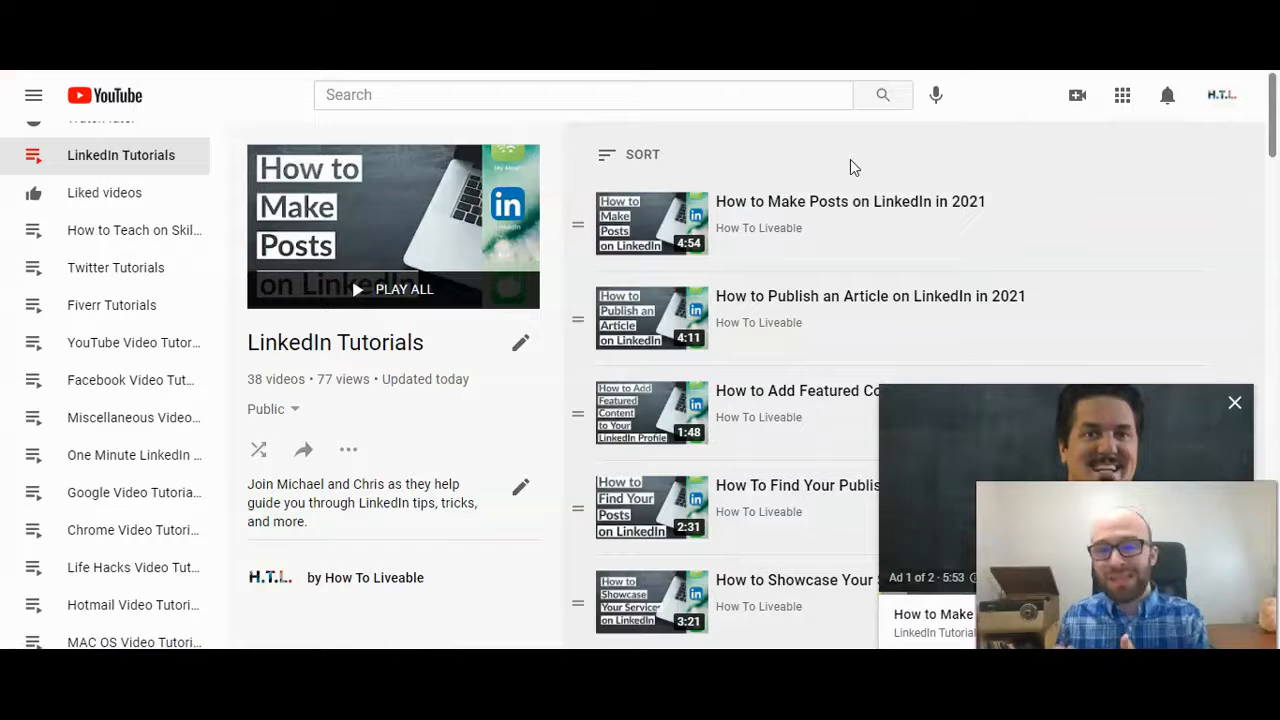
mouse_move(744, 222)
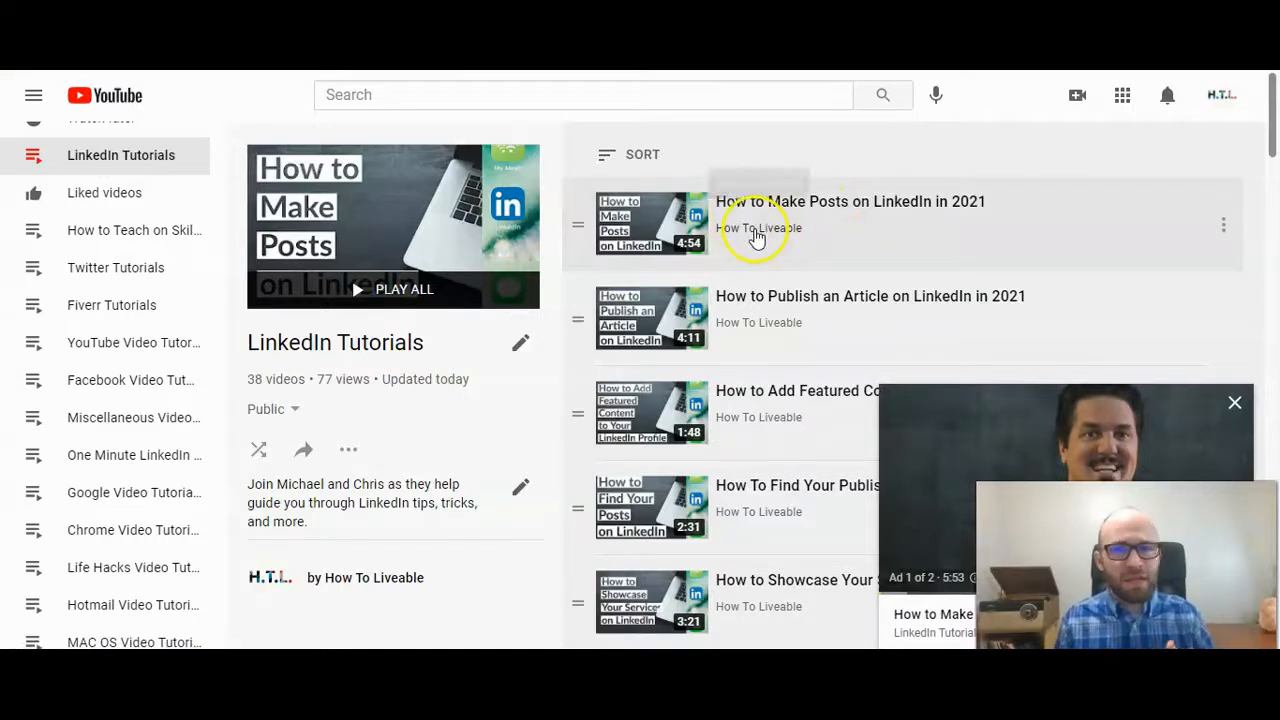
mouse_move(1176, 290)
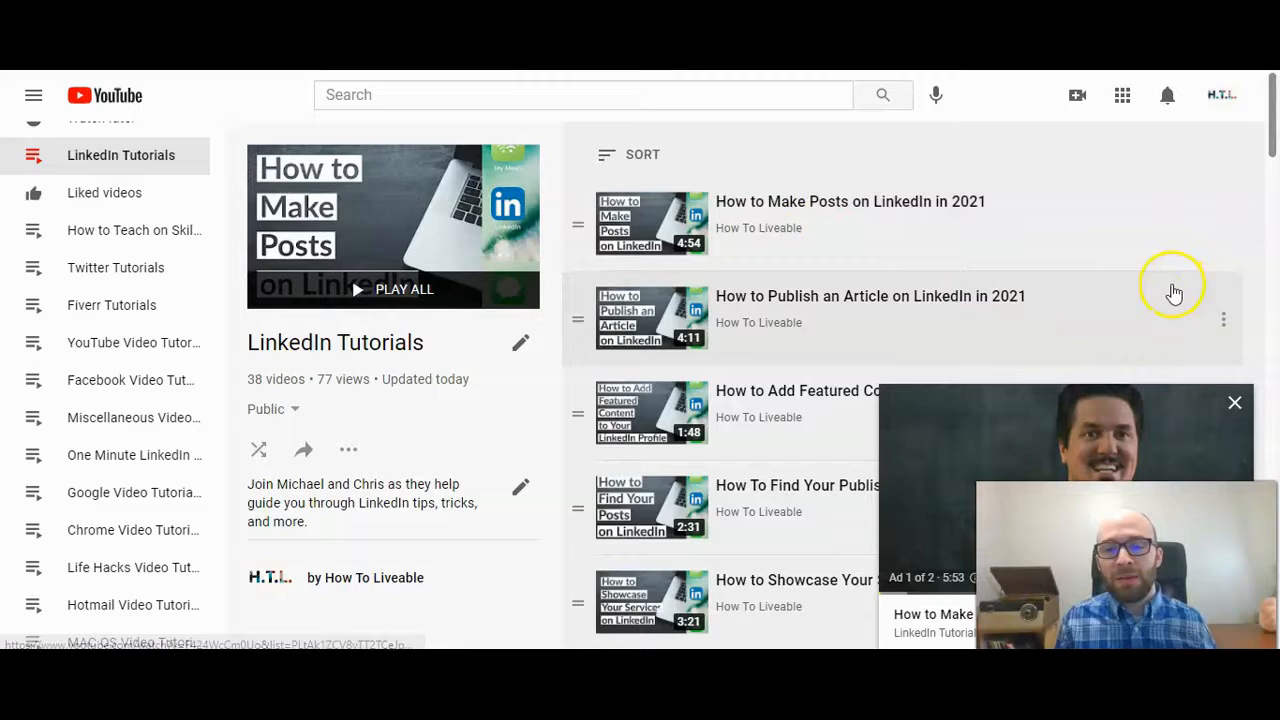
Review the three-dot menu's Move to top and removal options for 'How to Add Featured Content to Your LinkedIn Profile'
scroll(down, 3)
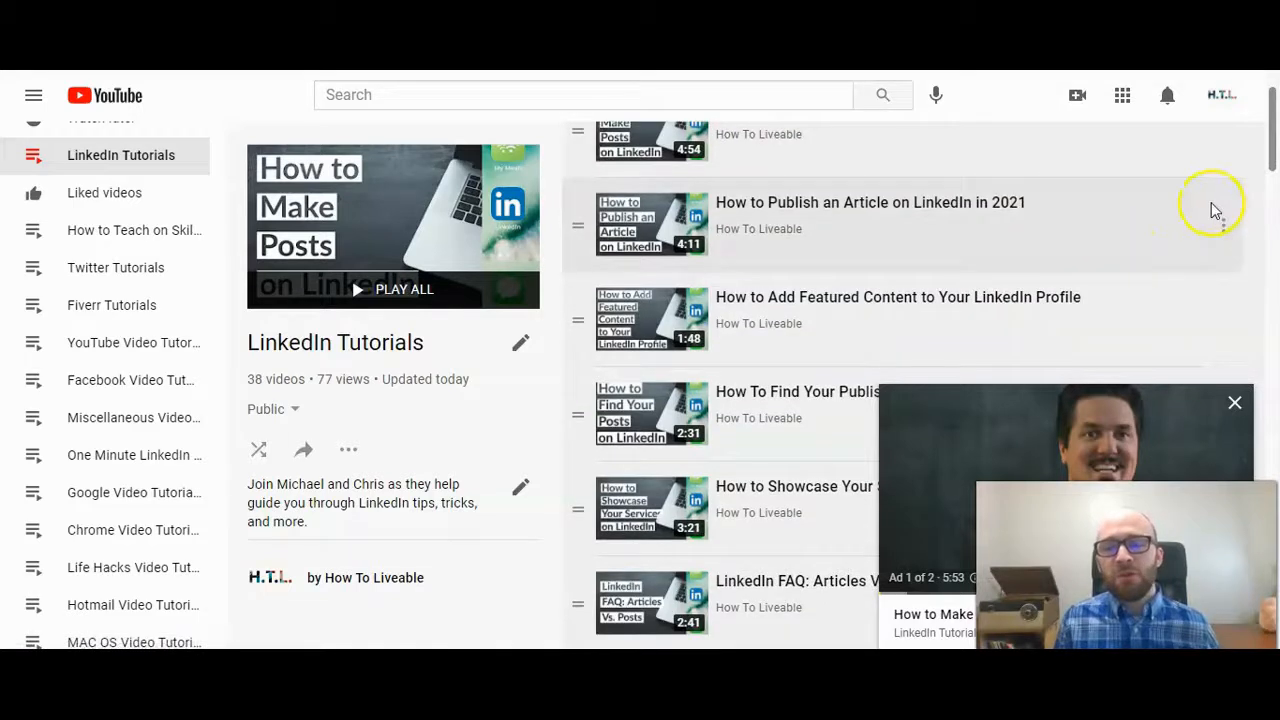
scroll(down, 3)
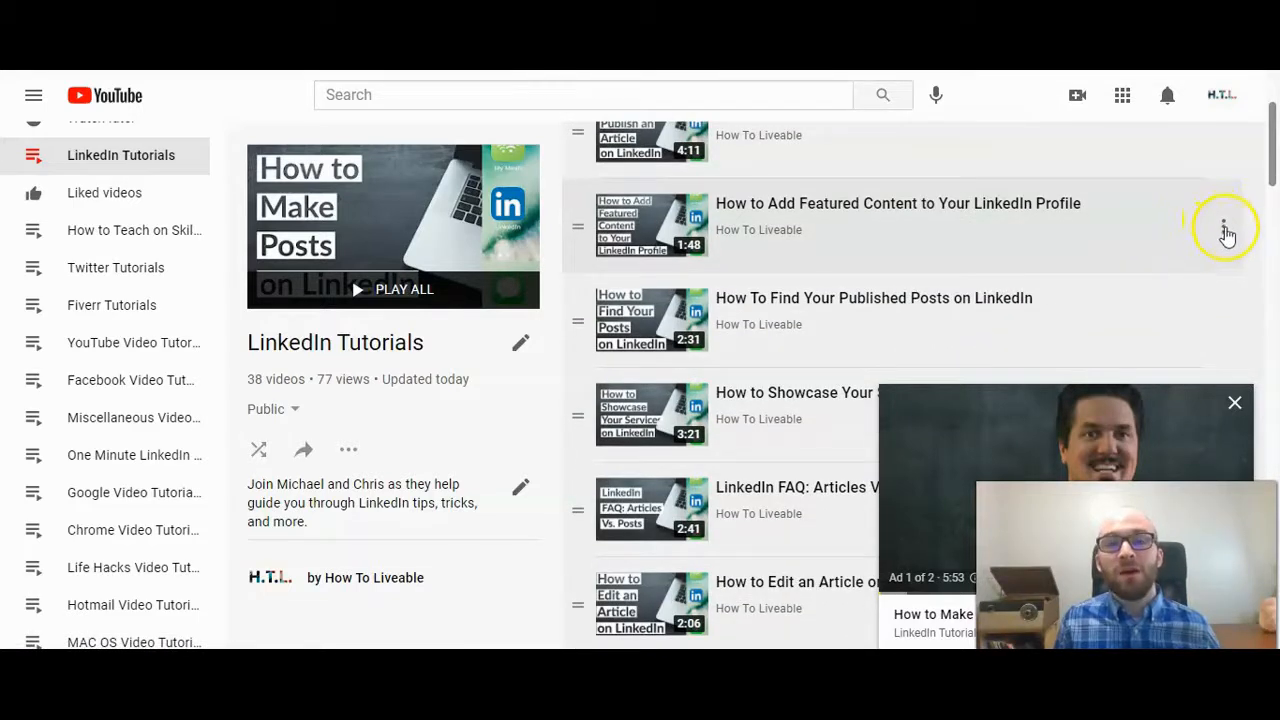
click(1224, 228)
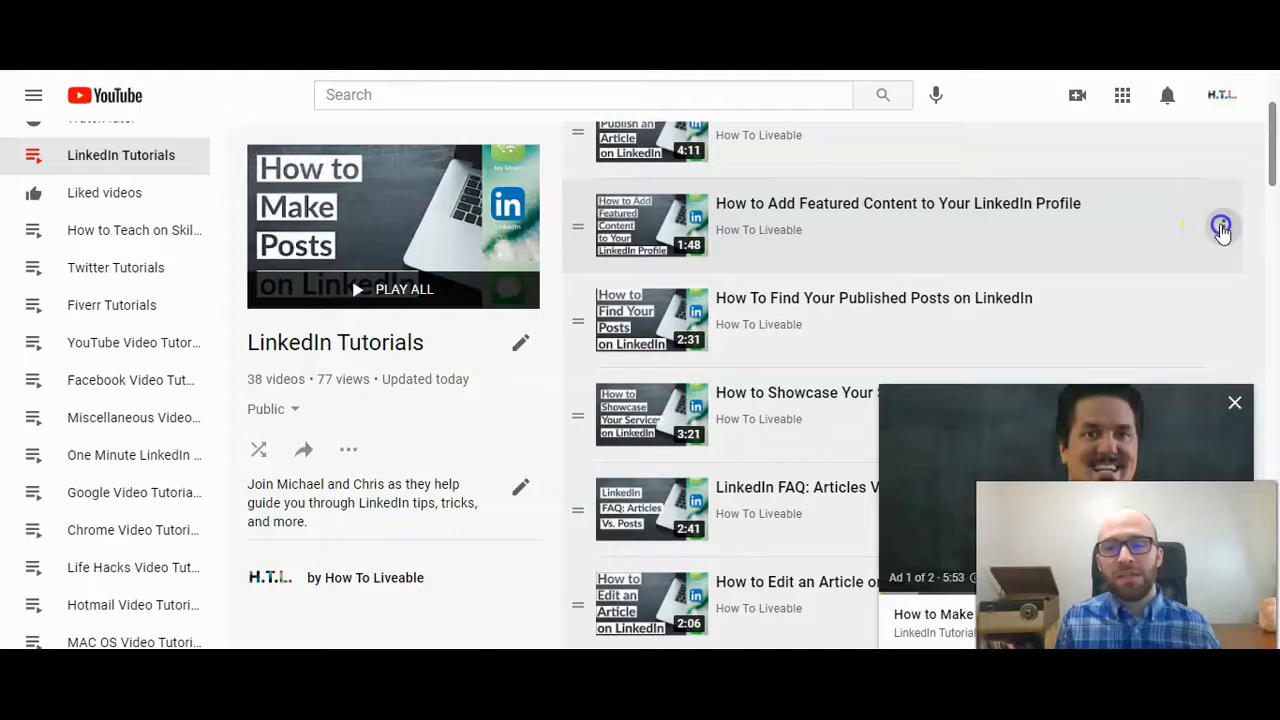
click(1222, 226)
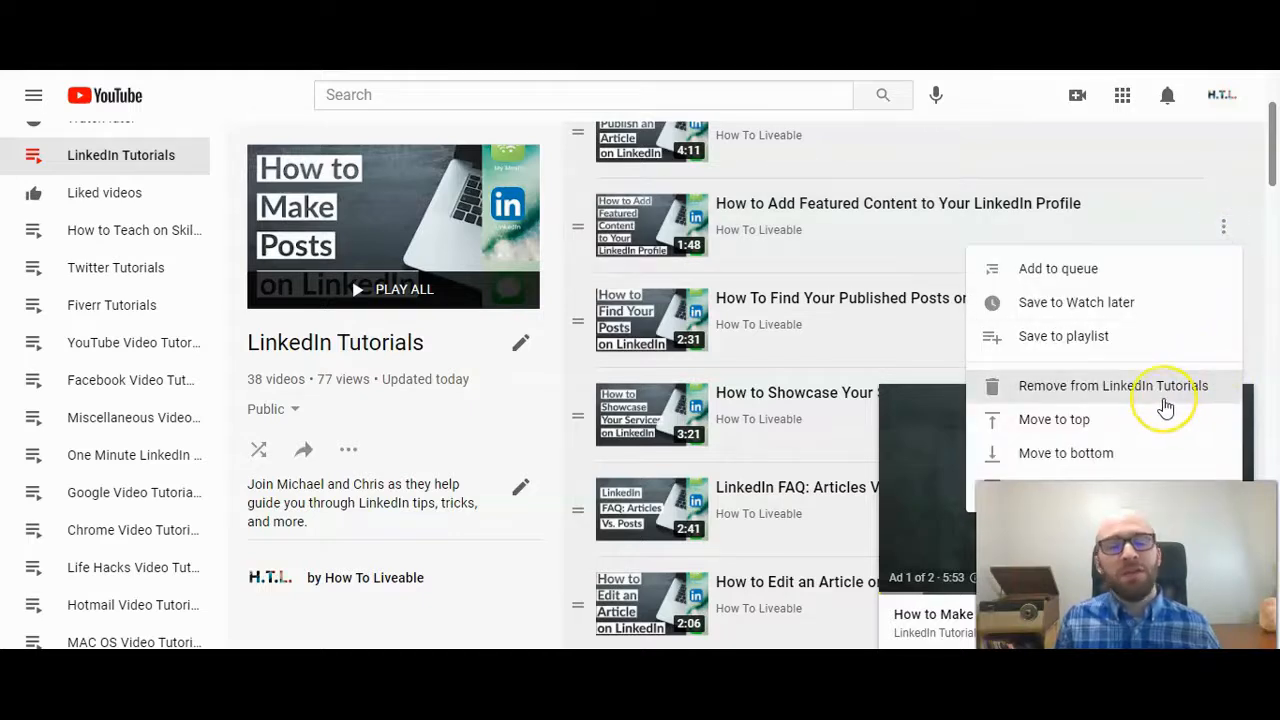
mouse_move(1108, 420)
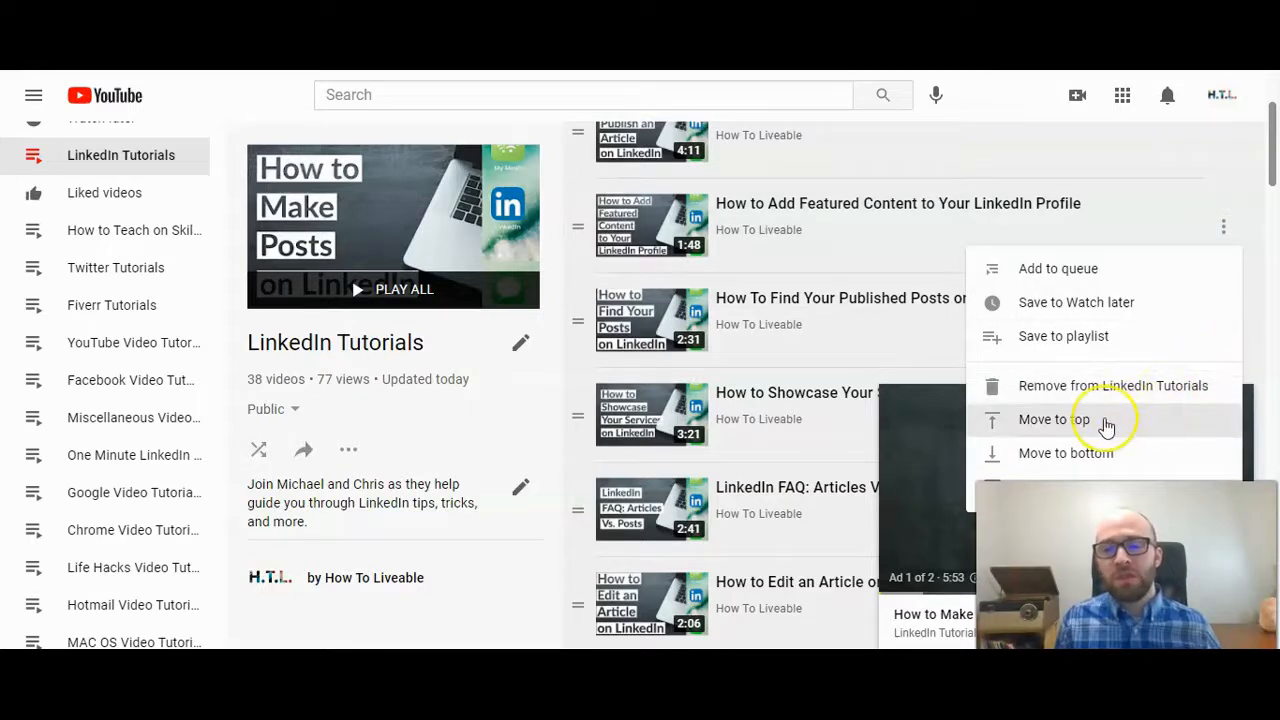
mouse_move(1100, 452)
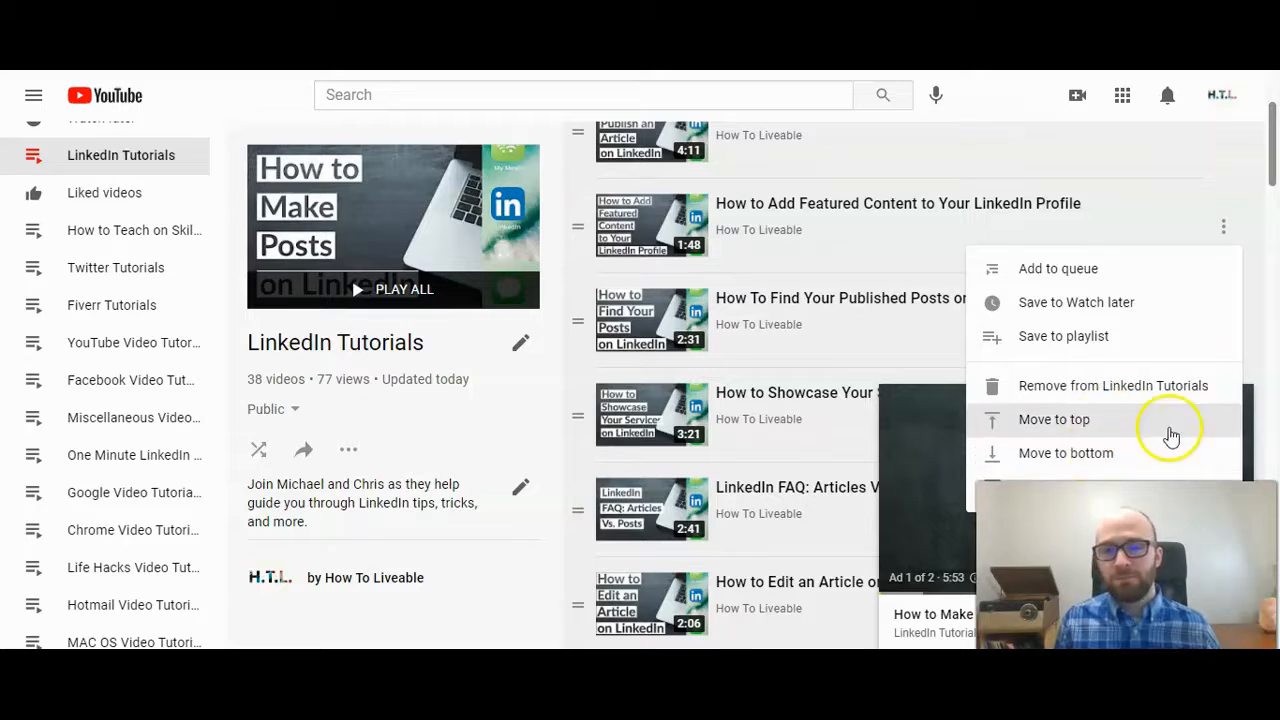
click(1052, 420)
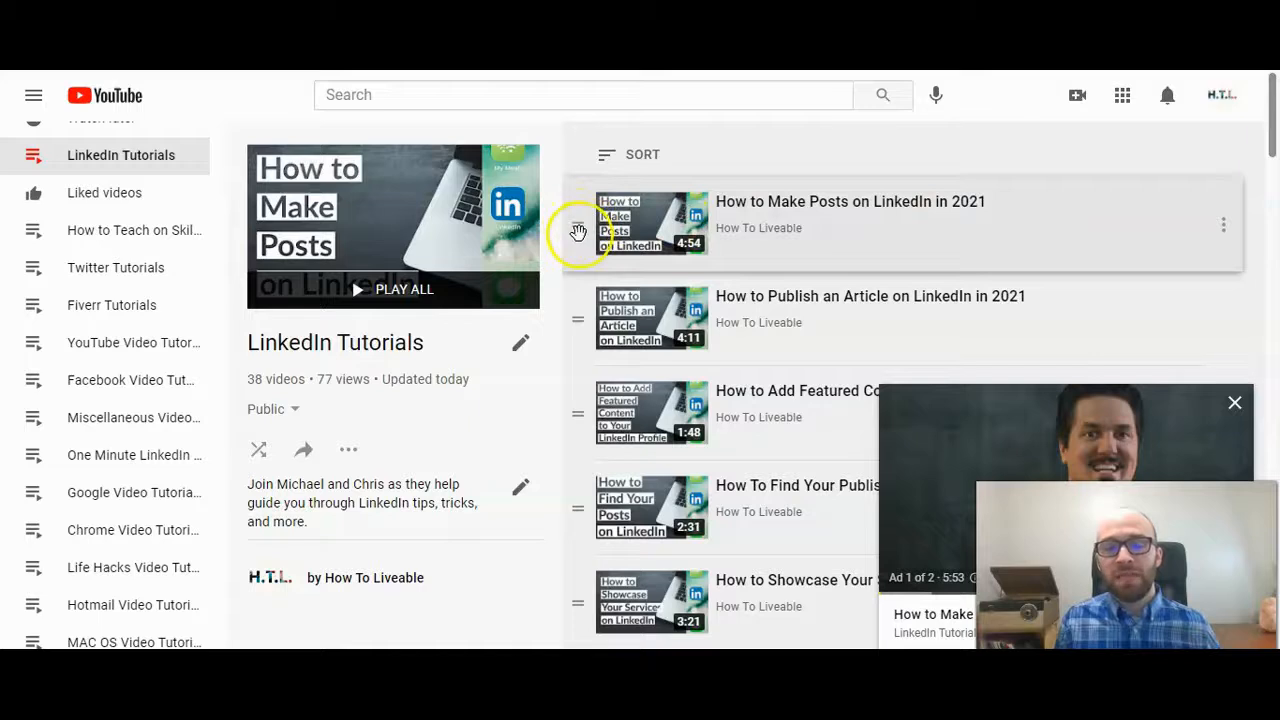
mouse_move(584, 274)
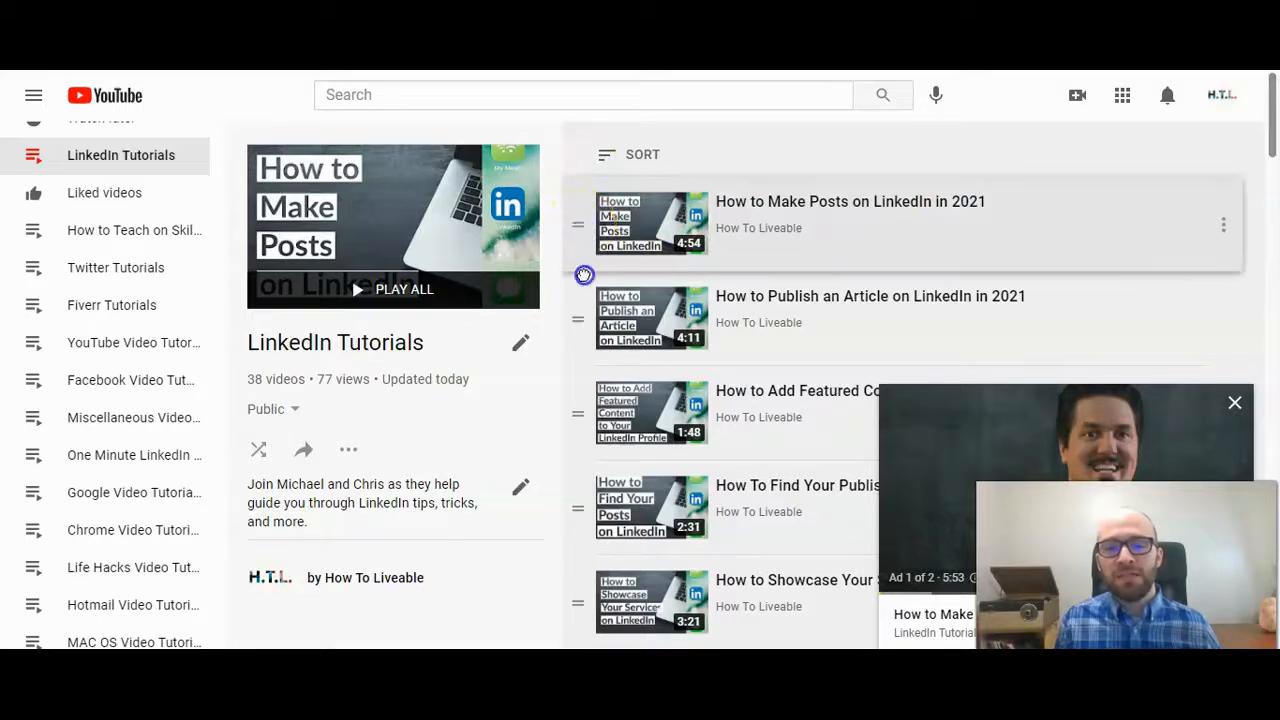
Drag 'How to Make Posts on LinkedIn in 2021' lower so 'How to Publish an Article' leads the playlist
scroll(down, 3)
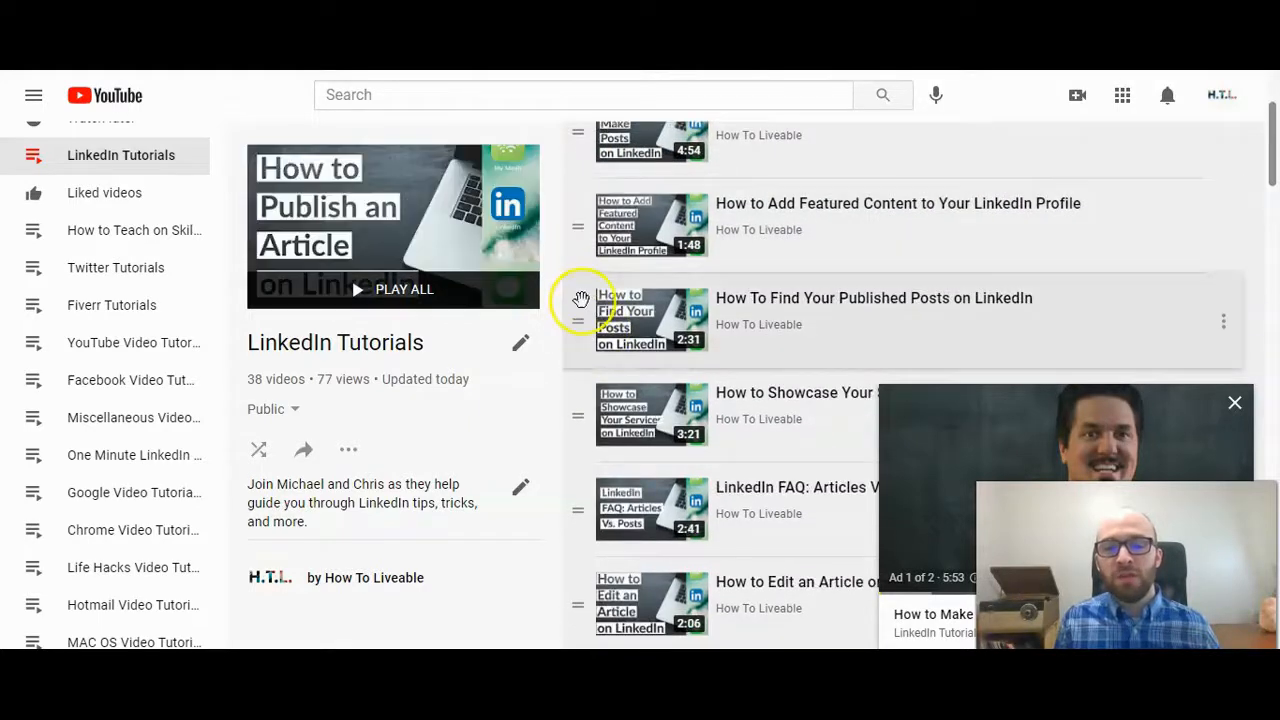
scroll(down, 3)
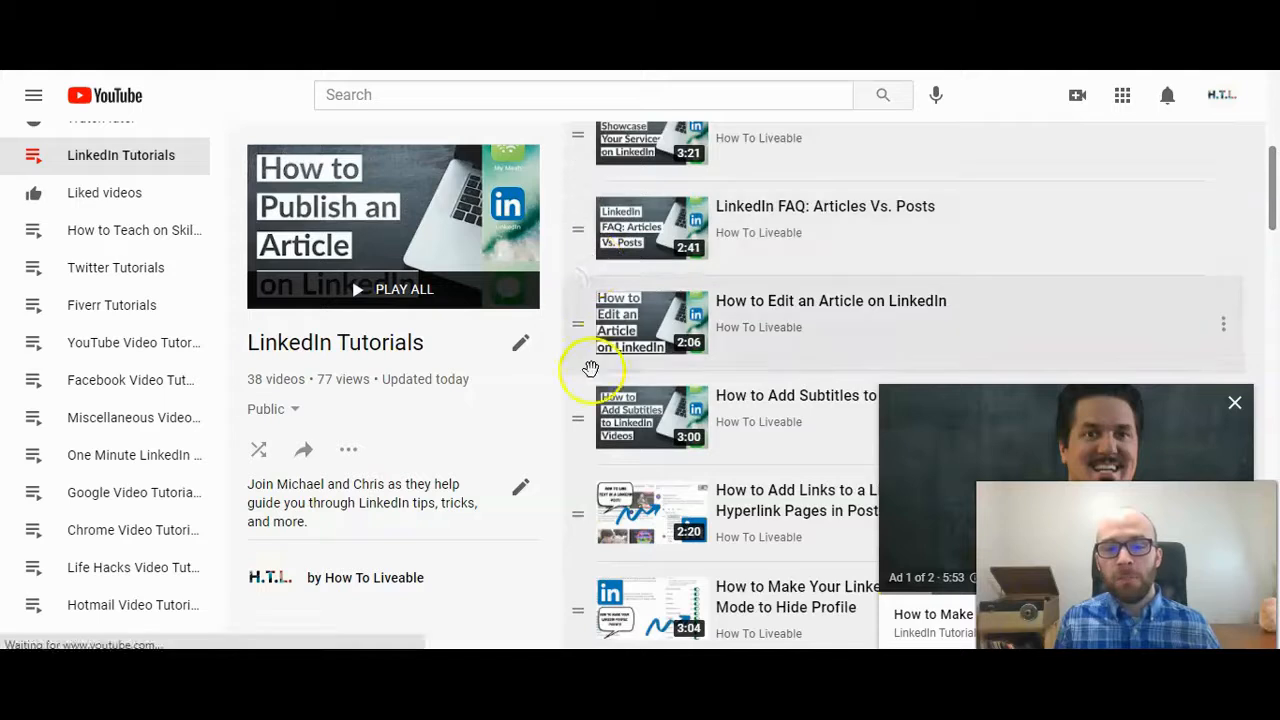